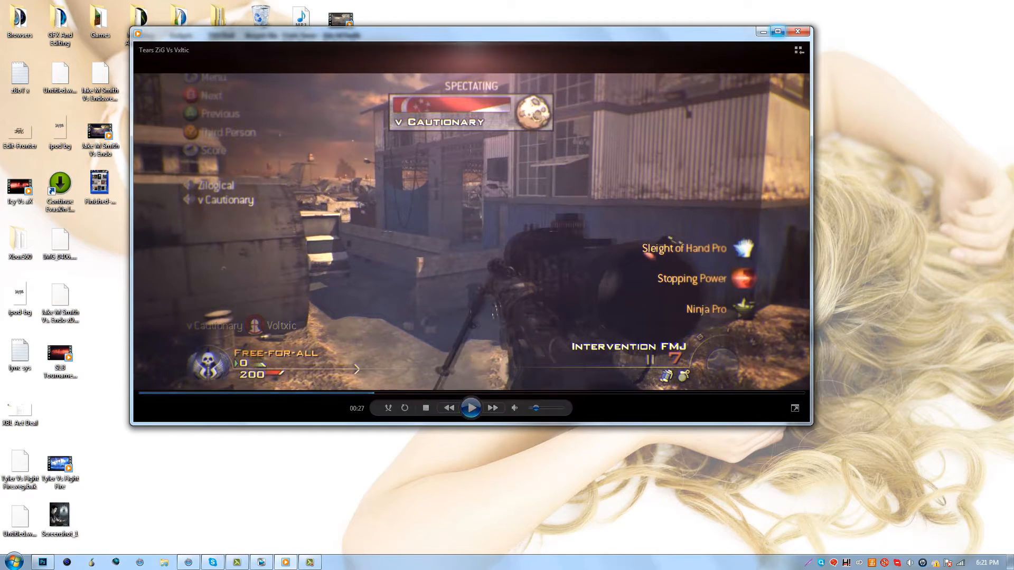
Maximize the player, play the clip, pause near 0:29, rewind slightly and replay the quickscope.
{"action": "left_click", "coordinate": [795, 408]}
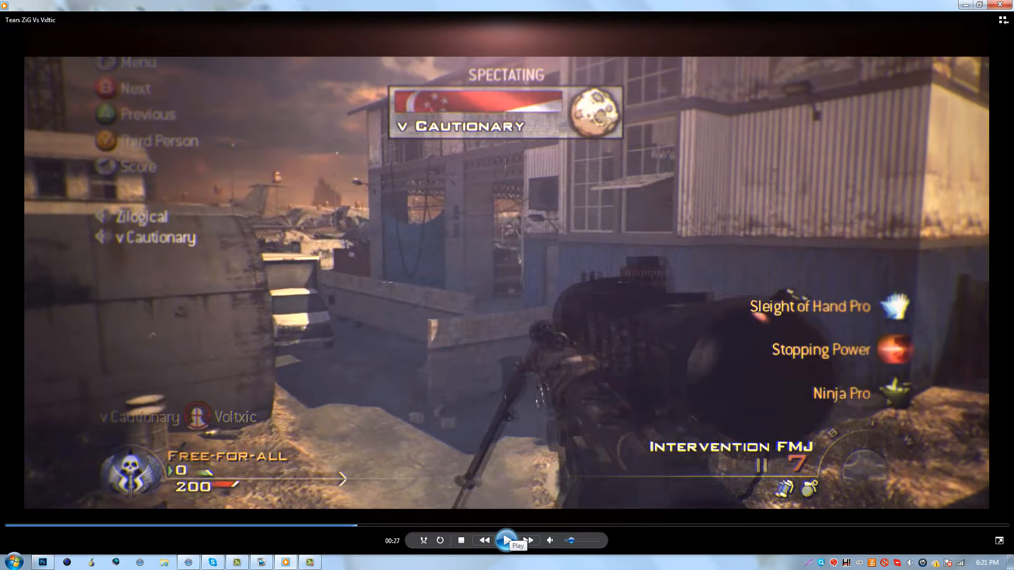
{"action": "left_click", "coordinate": [506, 540]}
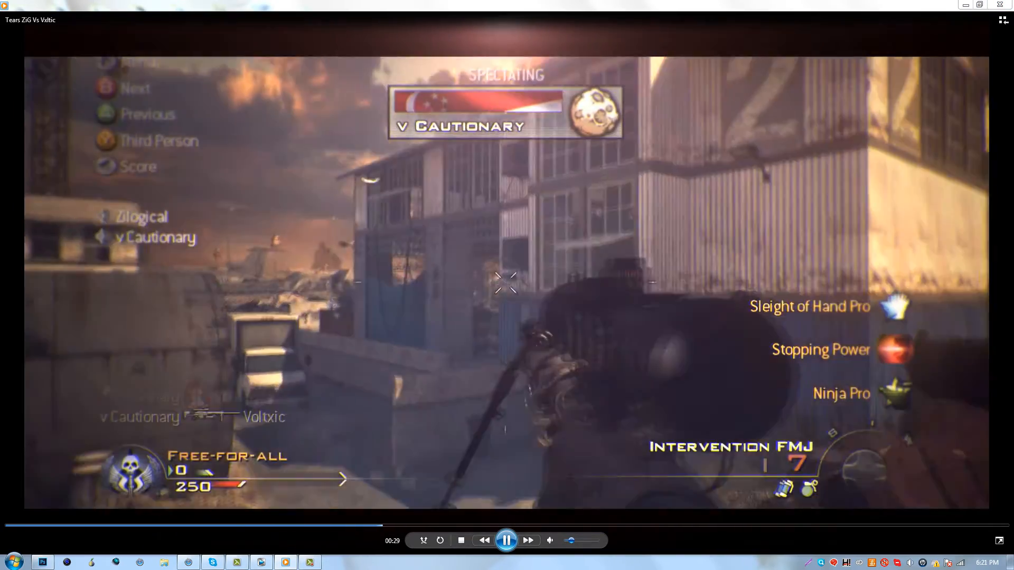
{"action": "left_click", "coordinate": [506, 540]}
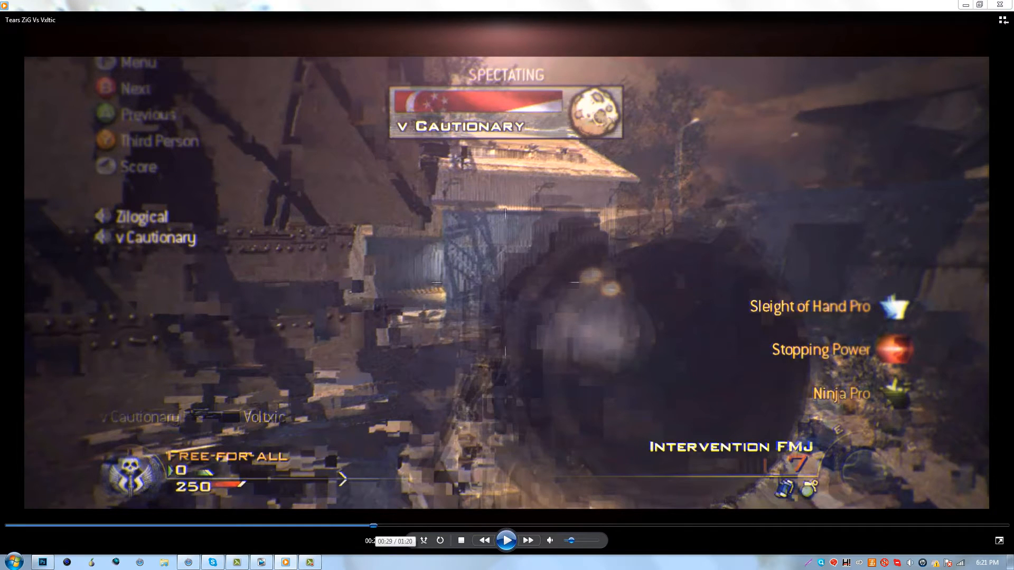
{"action": "left_click", "coordinate": [506, 539]}
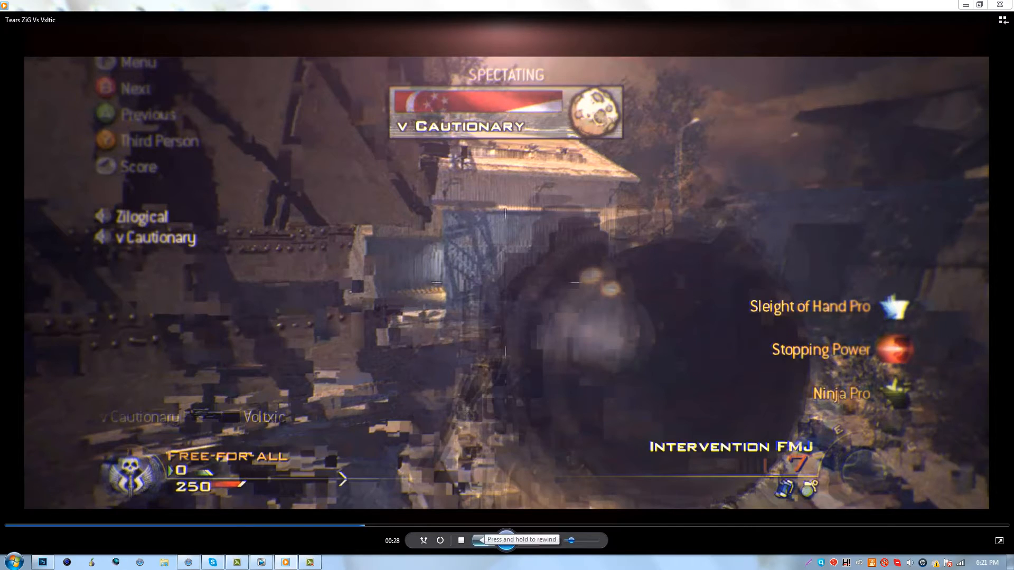
{"action": "left_click", "coordinate": [506, 540]}
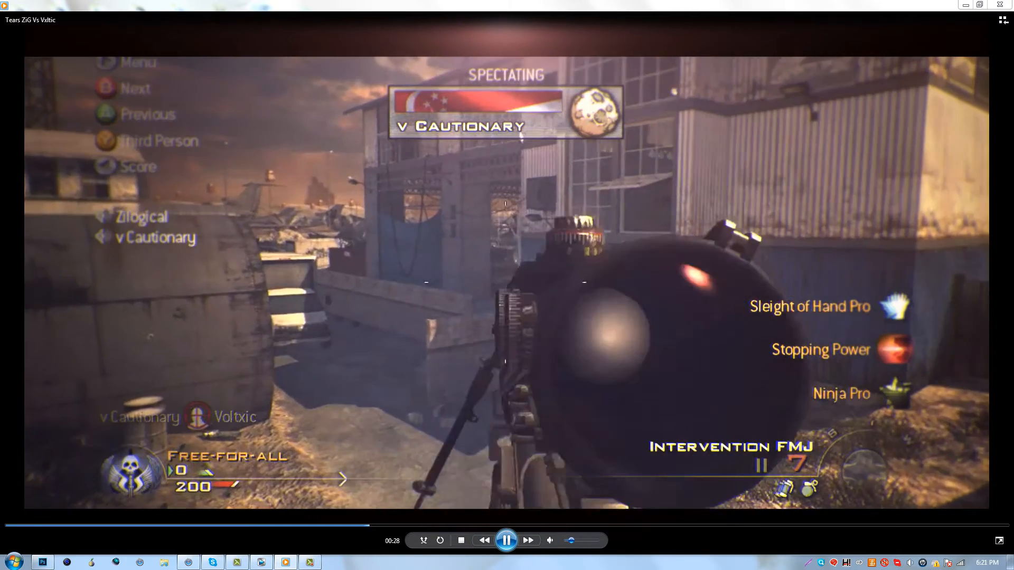
{"action": "left_click", "coordinate": [506, 541]}
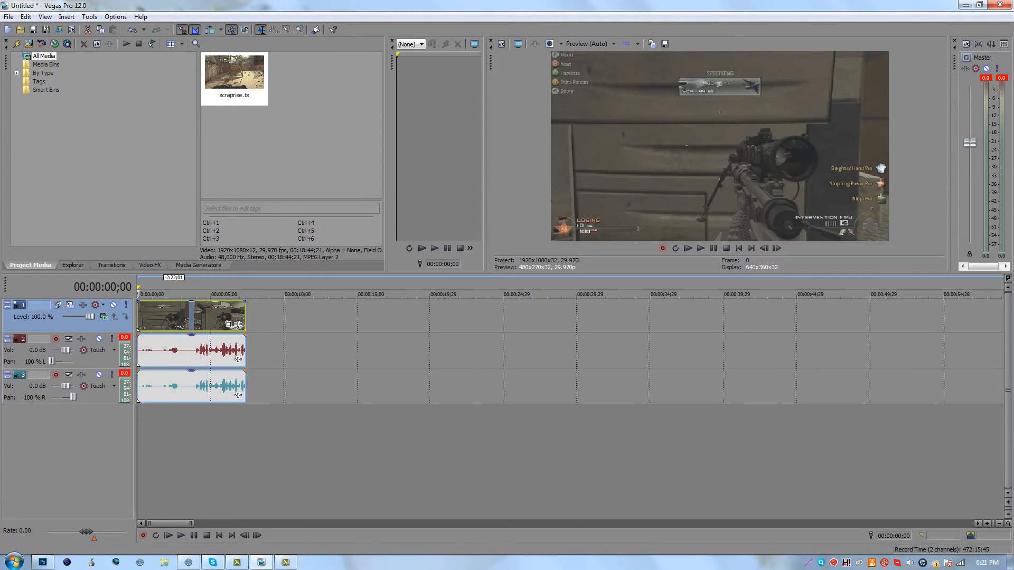
{"action": "mouse_move", "coordinate": [700, 248]}
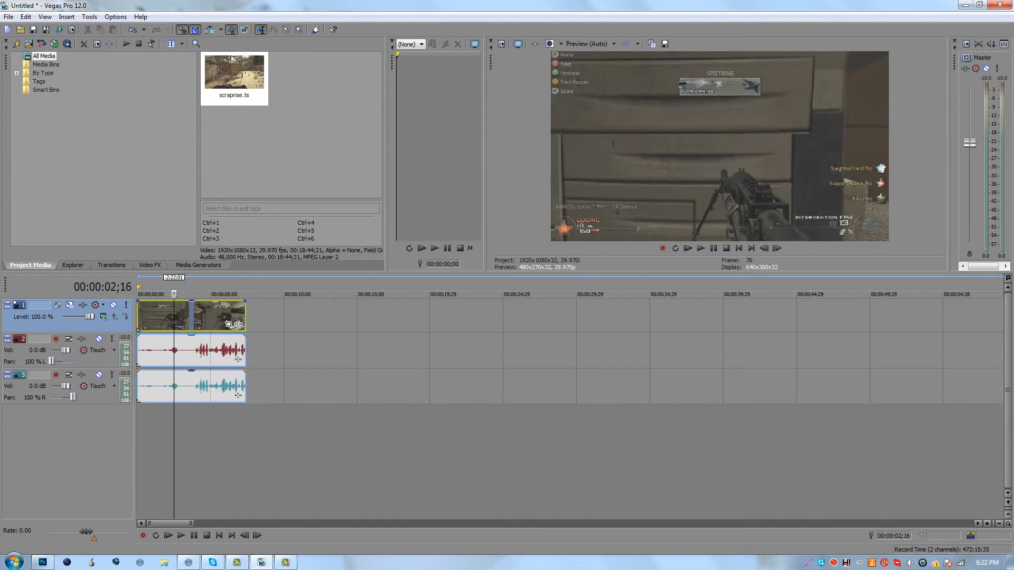
Bring up the context menu on the clip's audio event.
{"action": "right_click", "coordinate": [207, 349]}
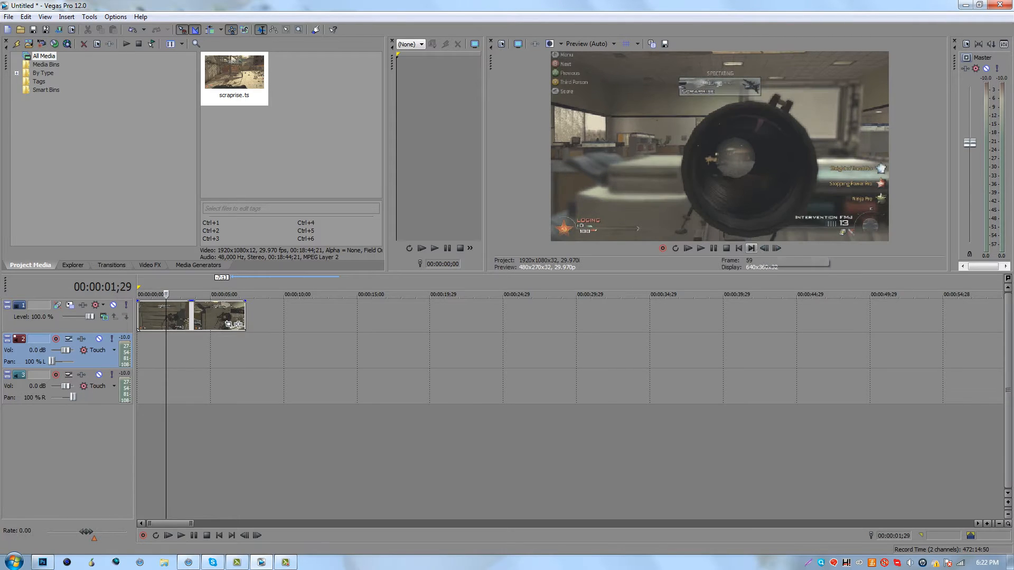
Step frame by frame forward and back to land exactly on the shot's hit frame.
{"action": "left_click", "coordinate": [777, 247]}
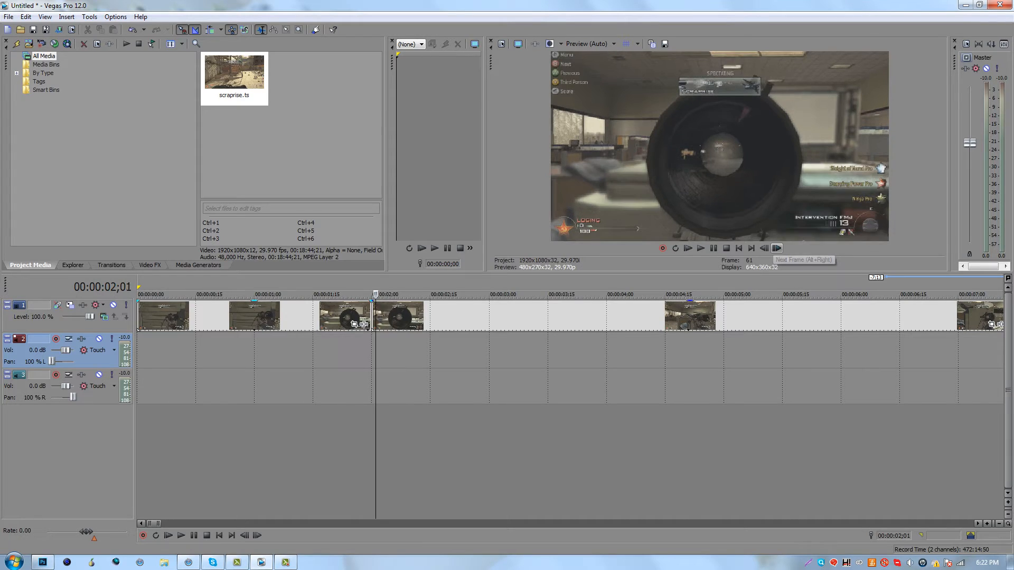
{"action": "left_click", "coordinate": [777, 248]}
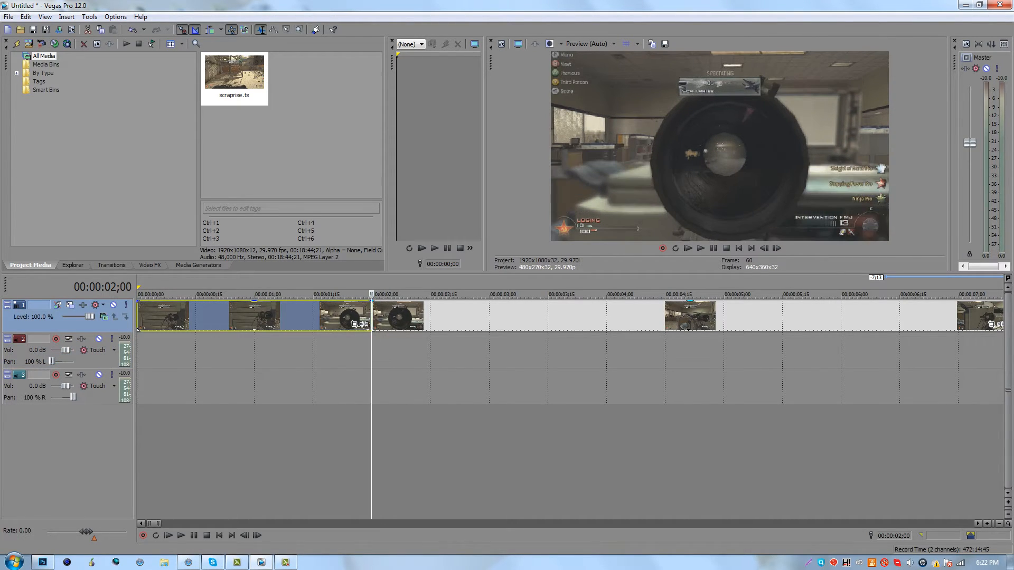
{"action": "mouse_move", "coordinate": [776, 247]}
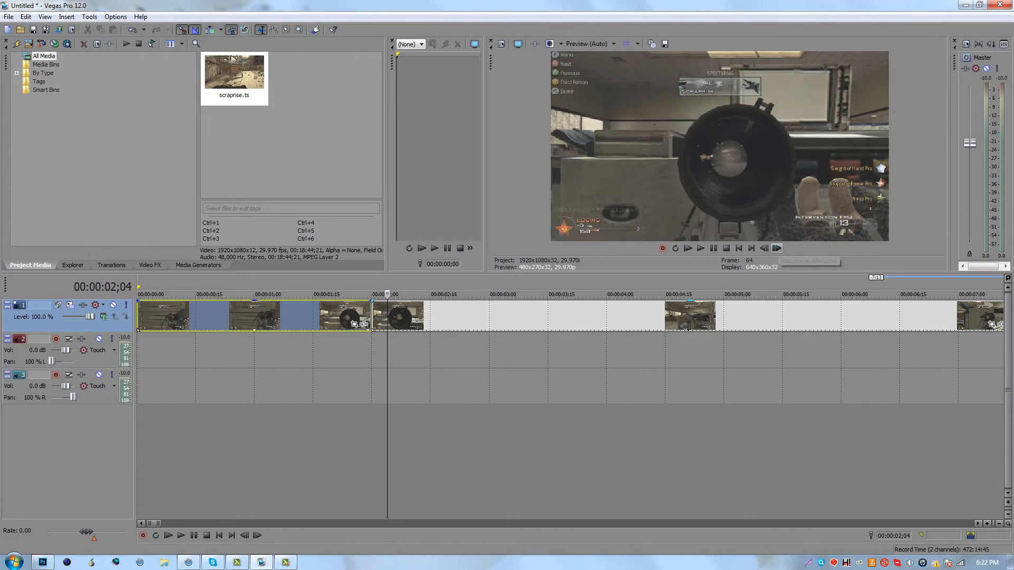
{"action": "left_click", "coordinate": [764, 248]}
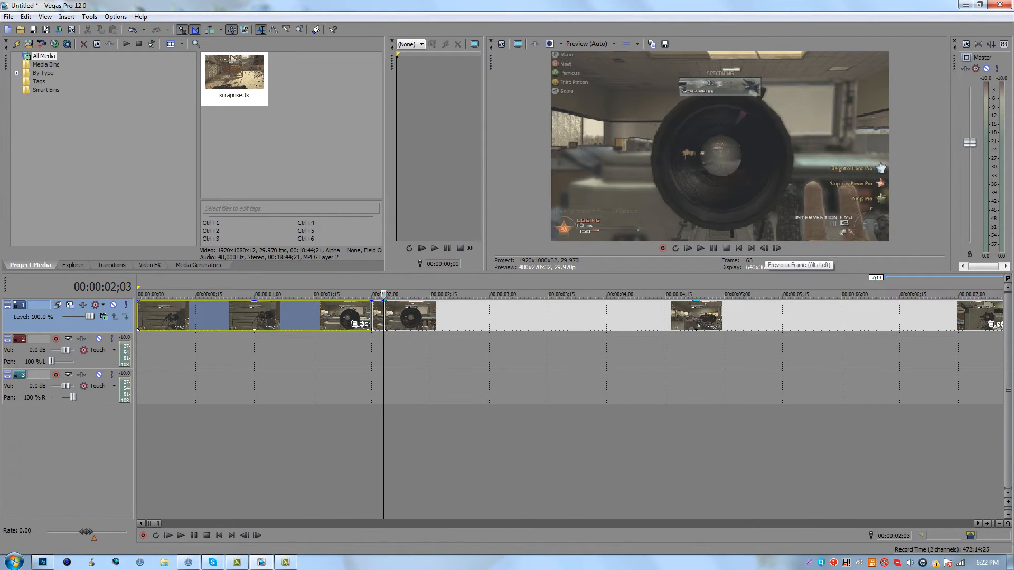
{"action": "left_click", "coordinate": [764, 248]}
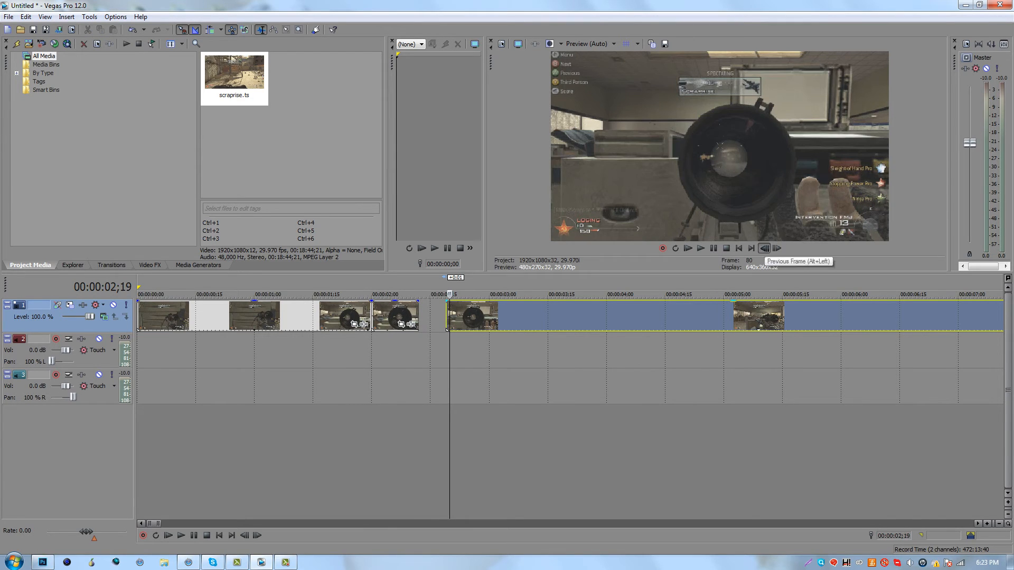
{"action": "left_click", "coordinate": [765, 247]}
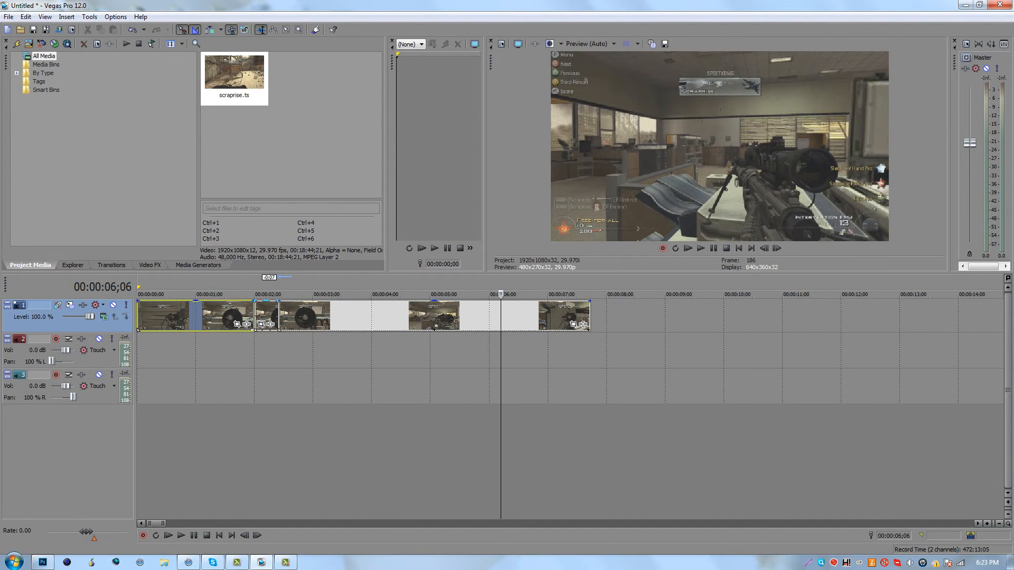
Put the playhead on the hit-frame event and apply Radial Blur's Strong Proportional preset to it.
{"action": "left_click", "coordinate": [255, 295]}
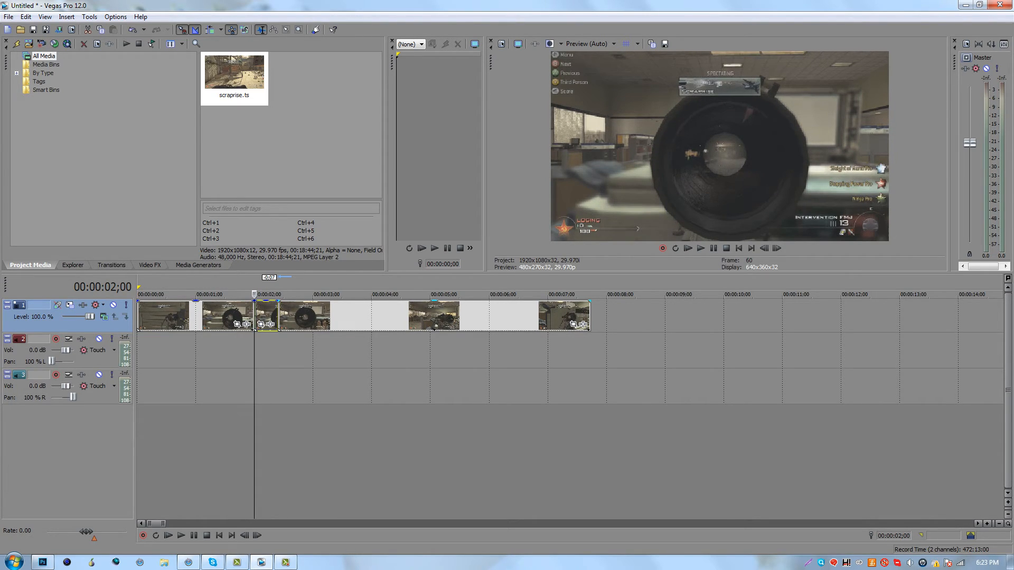
{"action": "left_click", "coordinate": [149, 266]}
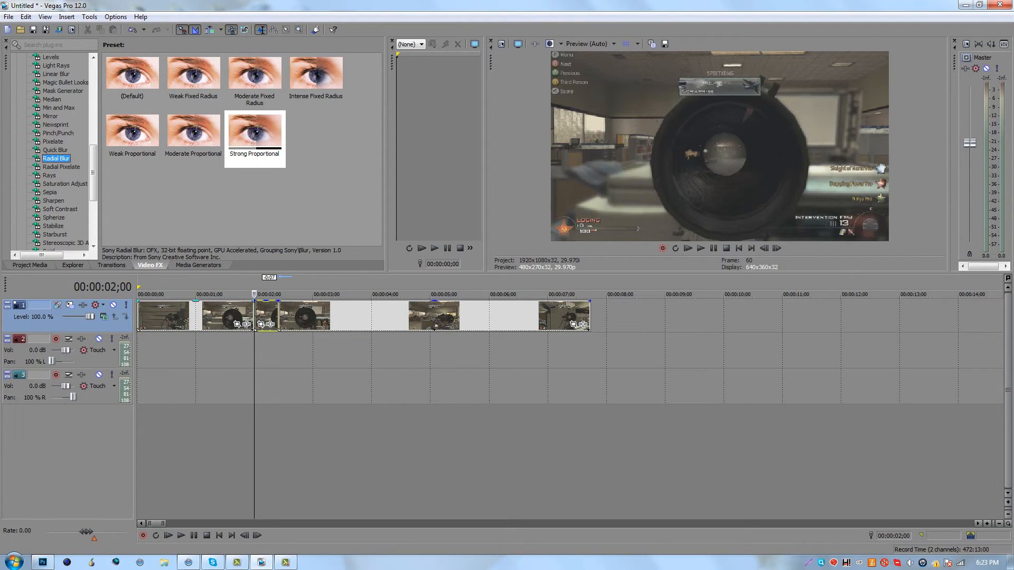
{"action": "double_click", "coordinate": [254, 126]}
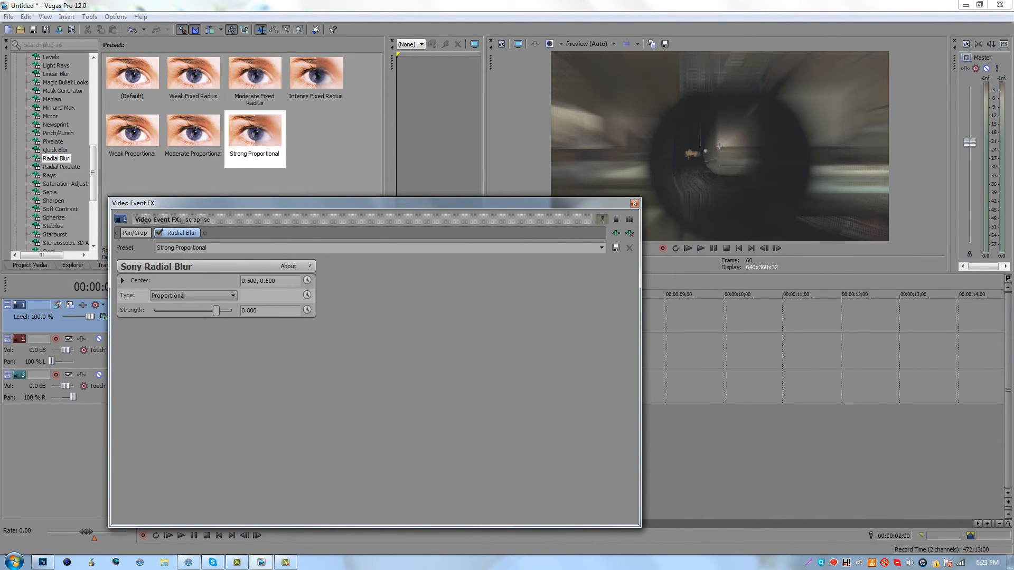
Switch the blur Type to Fixed radius, then return it to Proportional.
{"action": "left_click", "coordinate": [232, 296]}
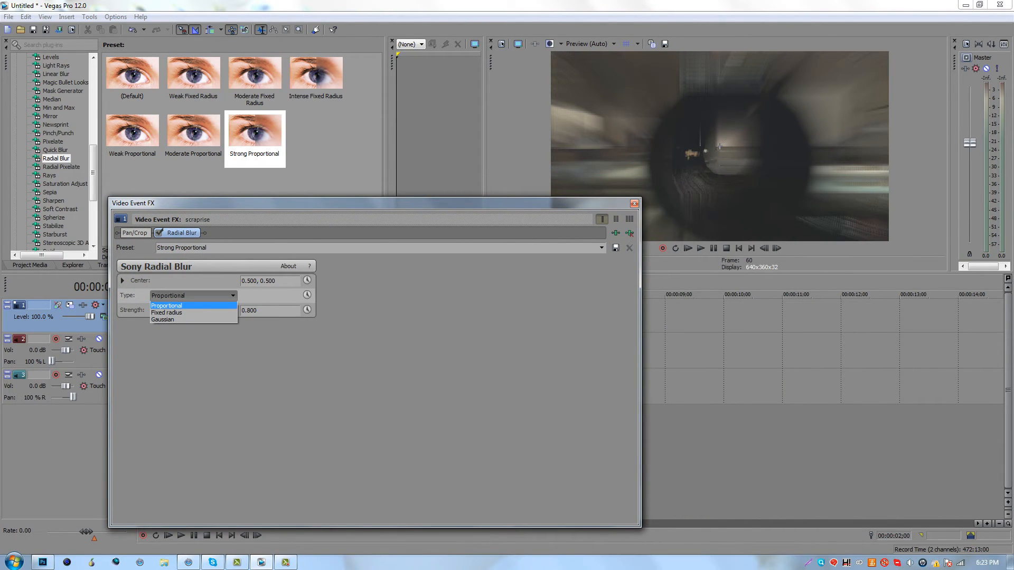
{"action": "left_click", "coordinate": [166, 313]}
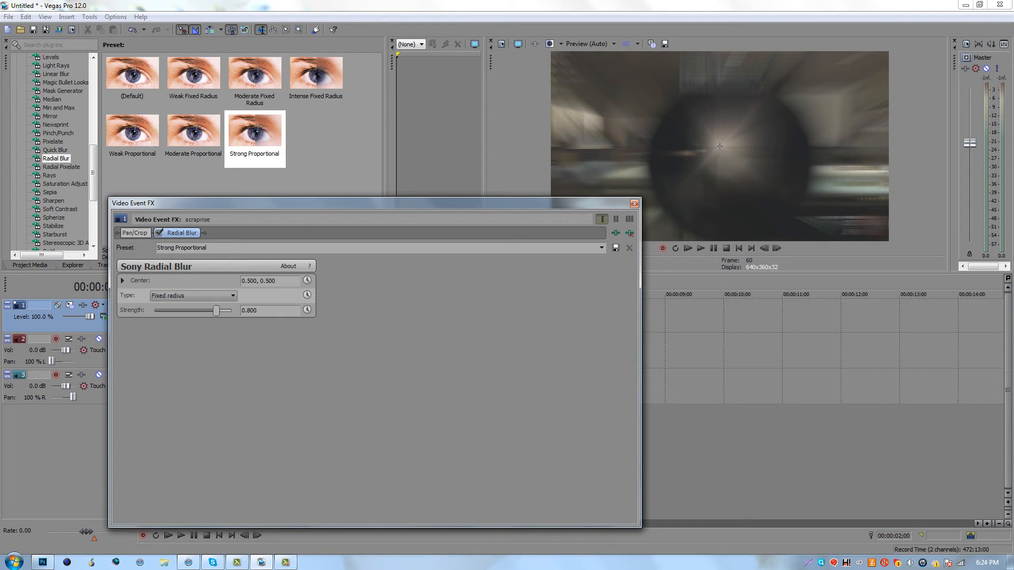
{"action": "left_click", "coordinate": [232, 296]}
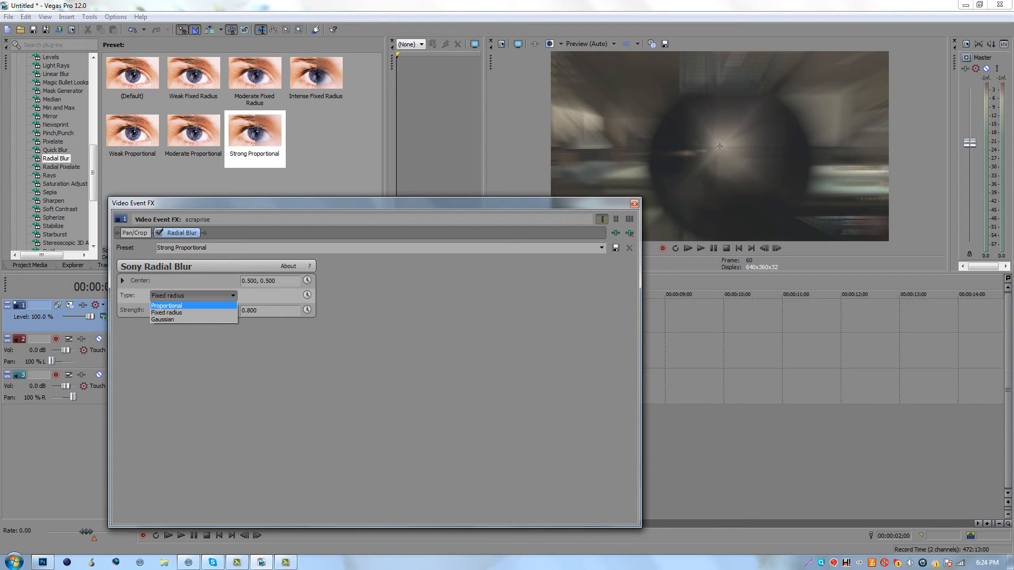
{"action": "left_click", "coordinate": [167, 305]}
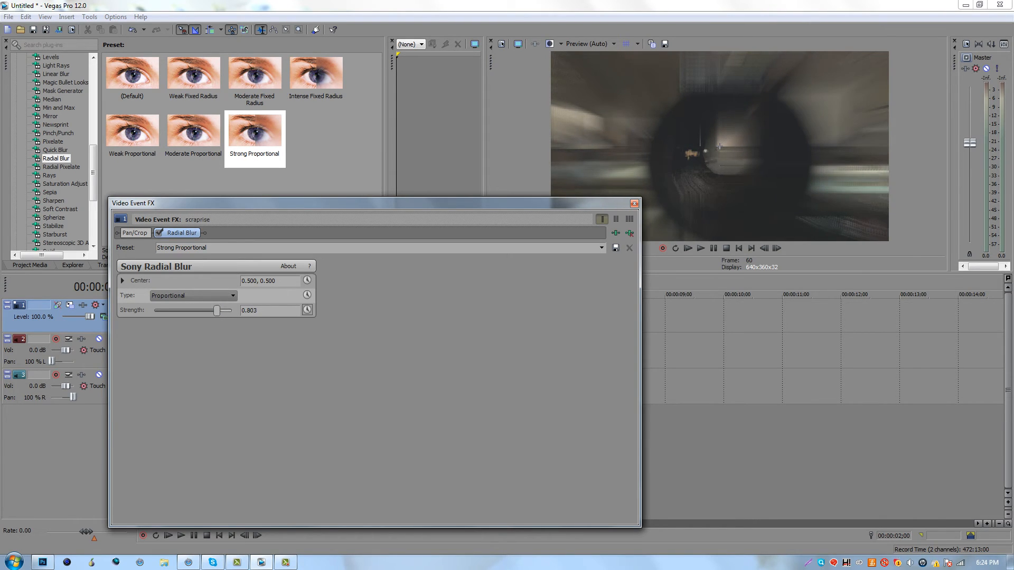
{"action": "mouse_move", "coordinate": [307, 309]}
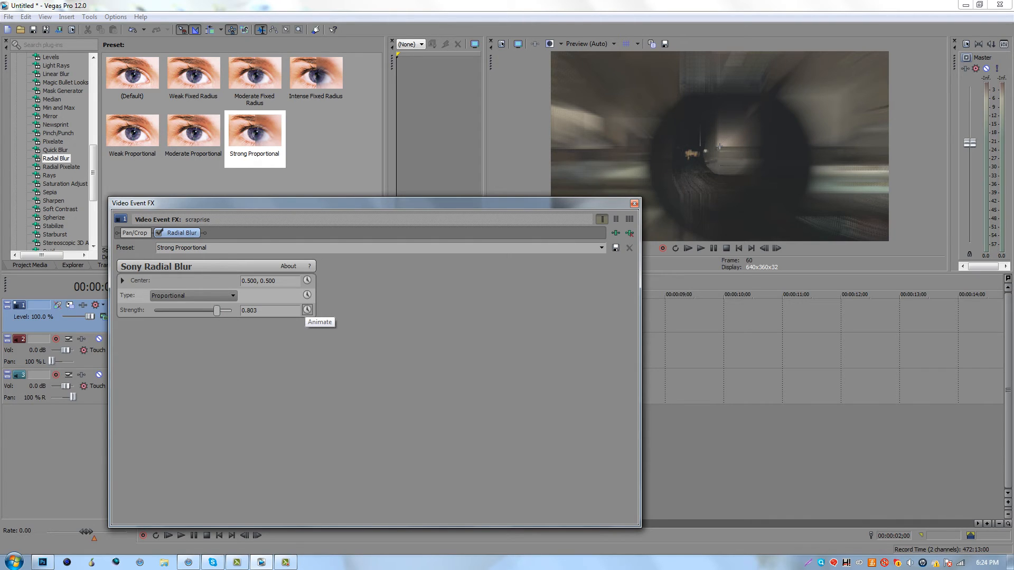
Enable keyframe animation on Strength and select the first keyframe for a 0.000 value.
{"action": "left_click", "coordinate": [308, 310]}
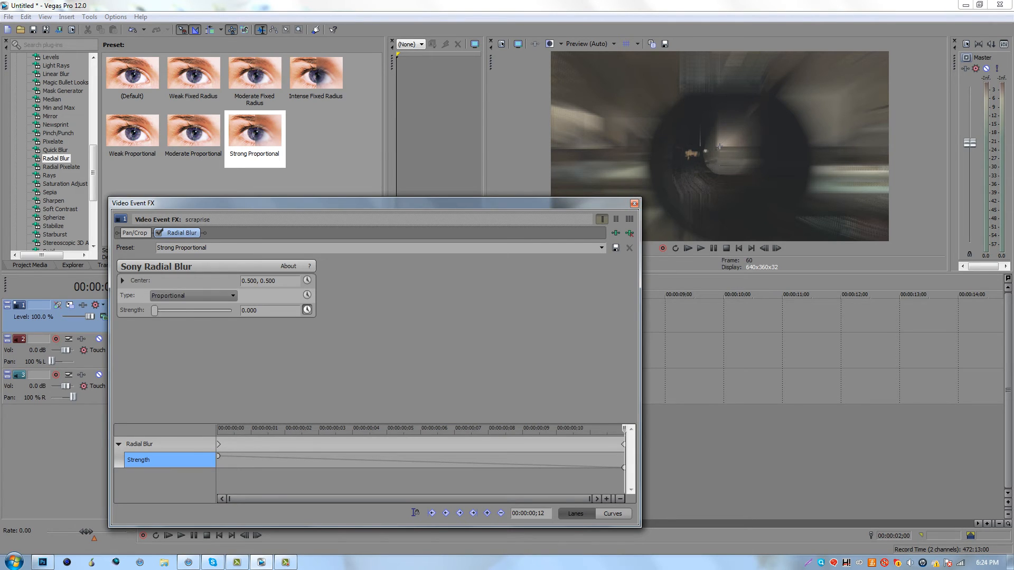
{"action": "mouse_move", "coordinate": [218, 445]}
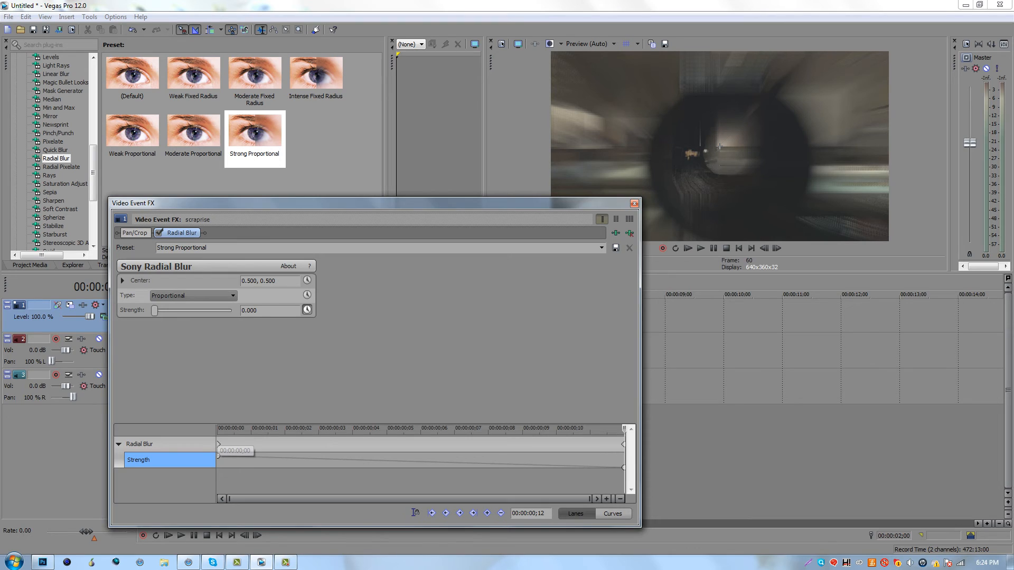
{"action": "left_click", "coordinate": [635, 203]}
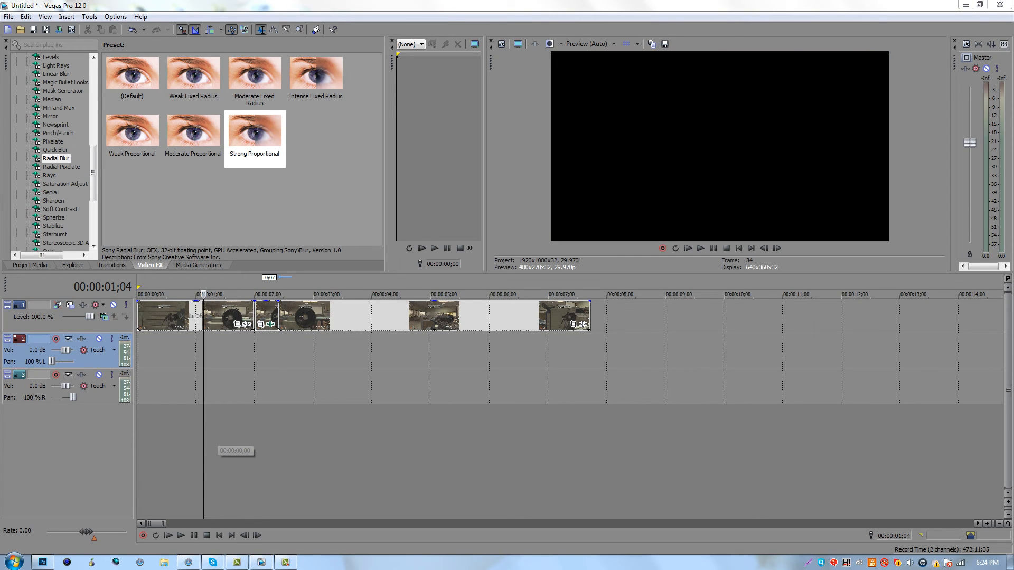
Play back the edited sequence, then return the playhead to the hit-frame event.
{"action": "left_click", "coordinate": [699, 247]}
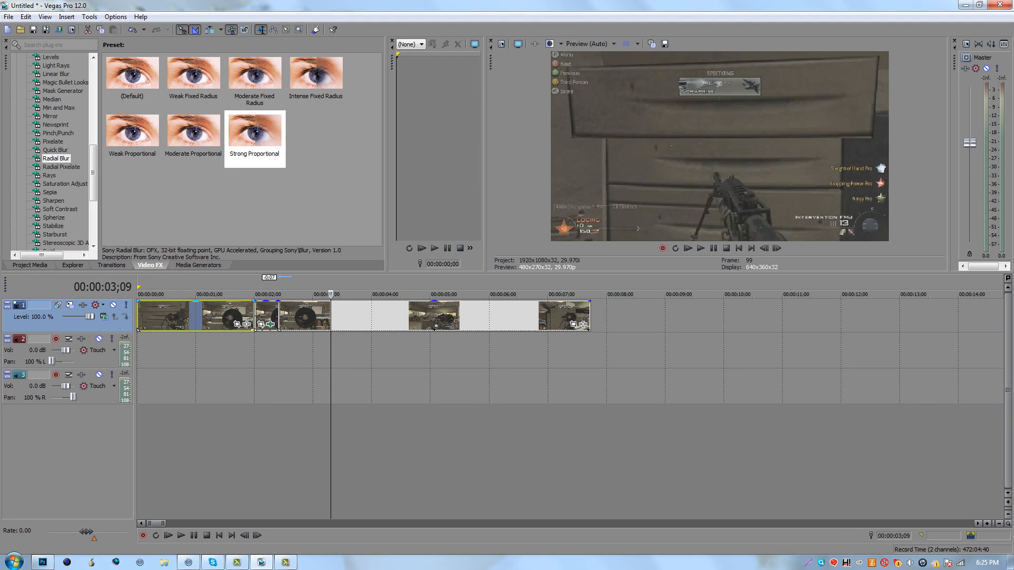
{"action": "left_click", "coordinate": [254, 295]}
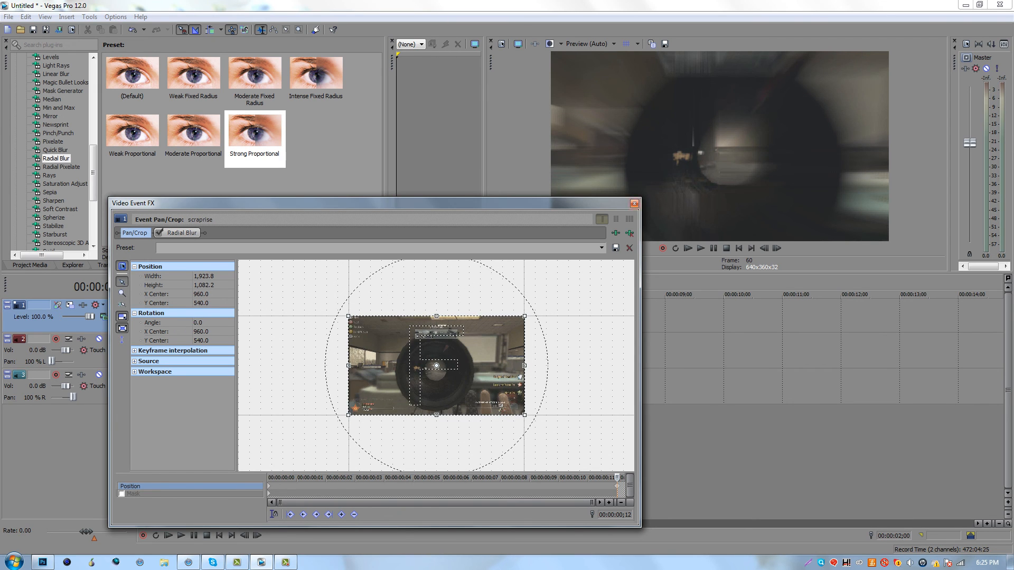
Close the Event Pan/Crop window after zooming in on the hit frame.
{"action": "left_click", "coordinate": [635, 203]}
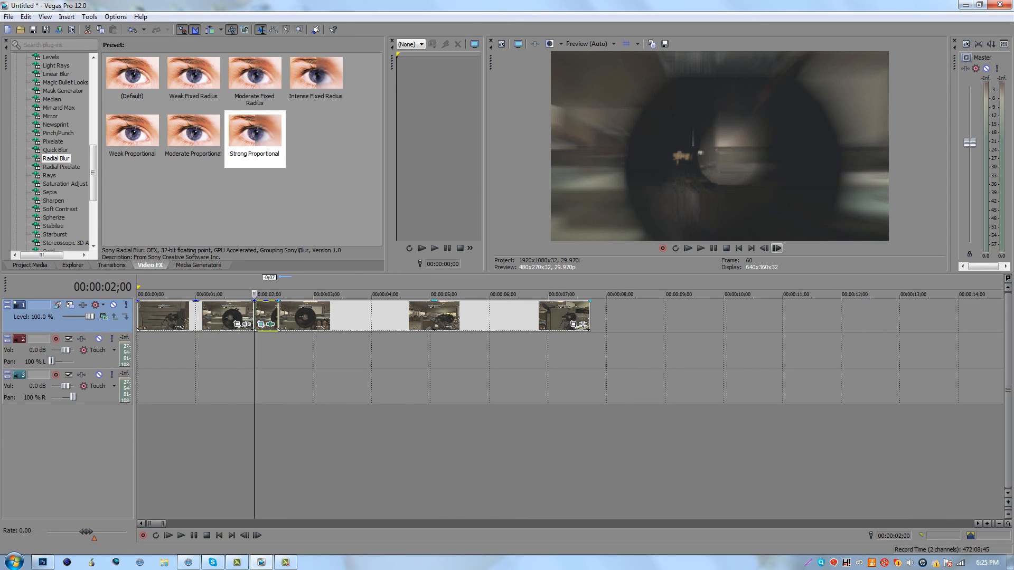
{"action": "left_click", "coordinate": [776, 248]}
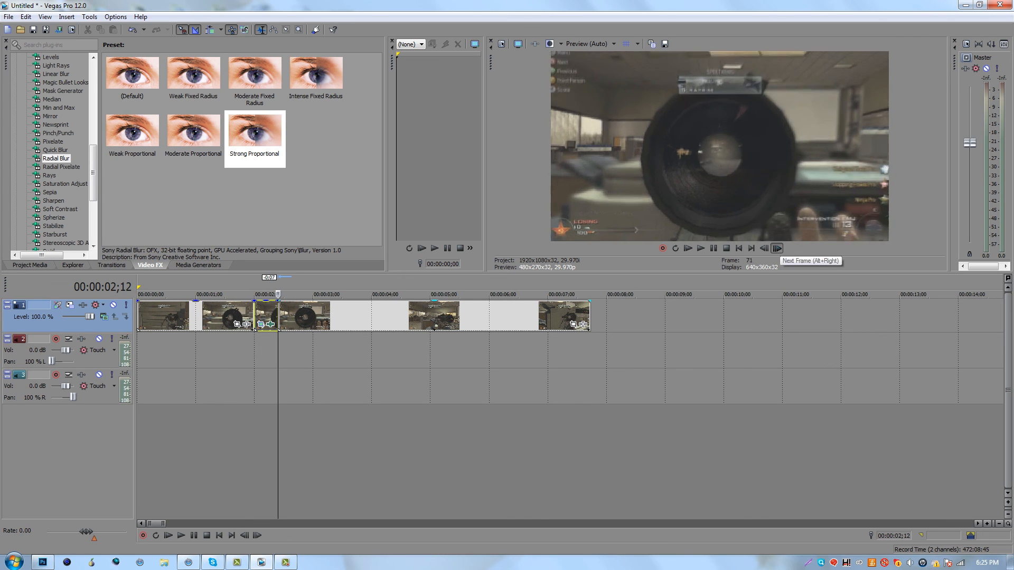
{"action": "left_click", "coordinate": [776, 247]}
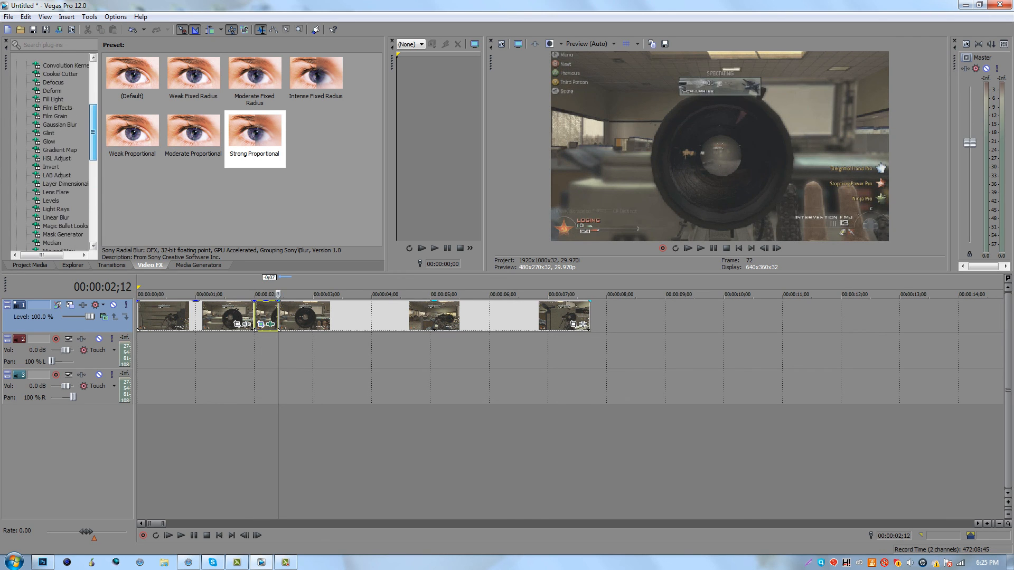
{"action": "scroll", "scroll_direction": "down", "scroll_amount": 3}
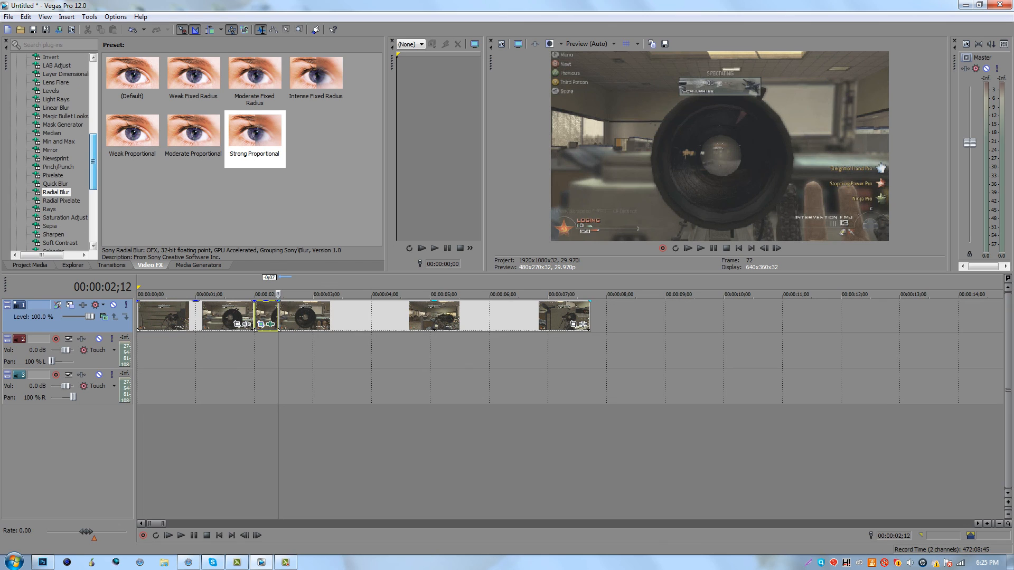